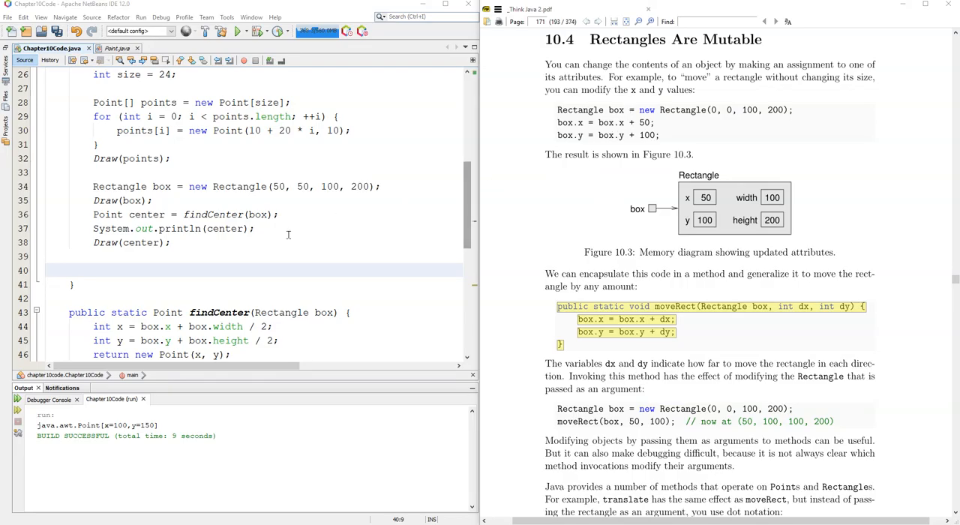
# Step: Place the cursor in main to remove the findCenter lines and start the moveRect method
pyautogui.click(360, 297)
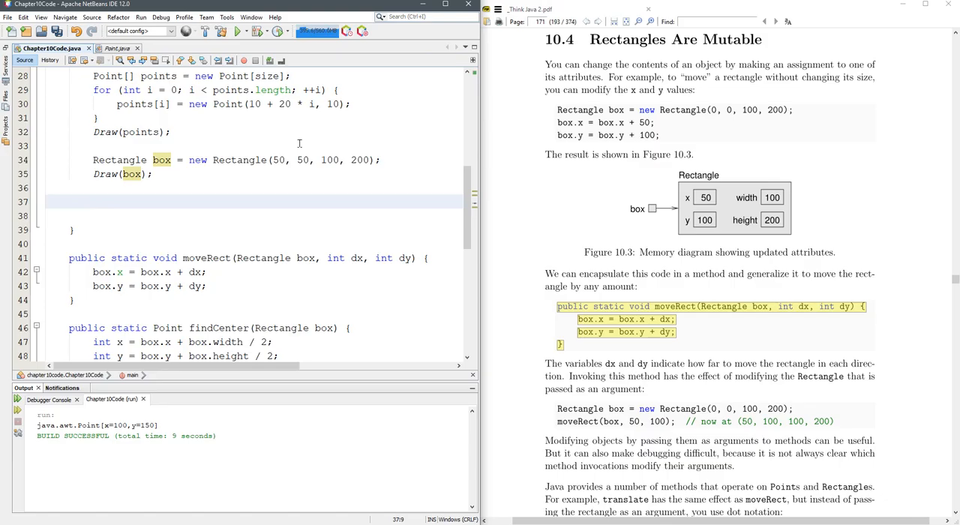
# Step: Add the call moveRect(box, 10,20); after Draw(box) in main
pyautogui.write('move')
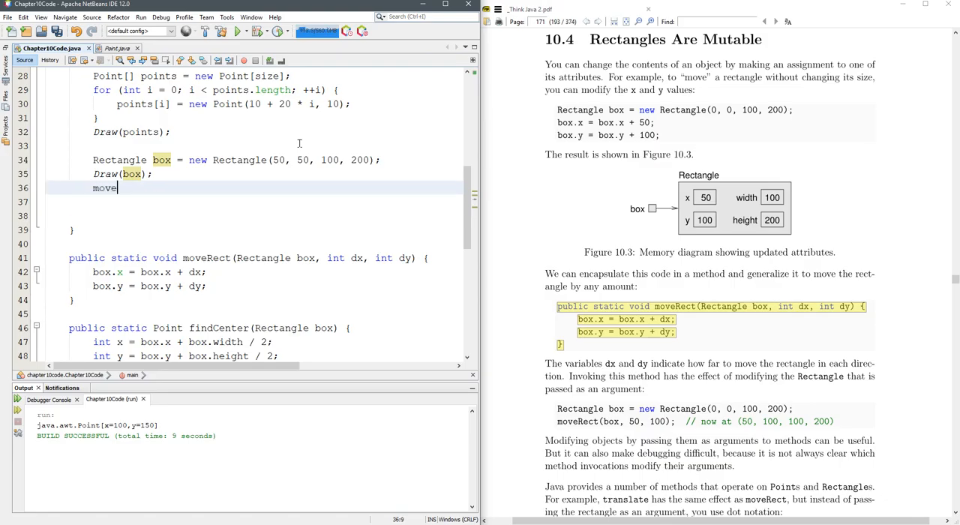
pyautogui.write('Rect')
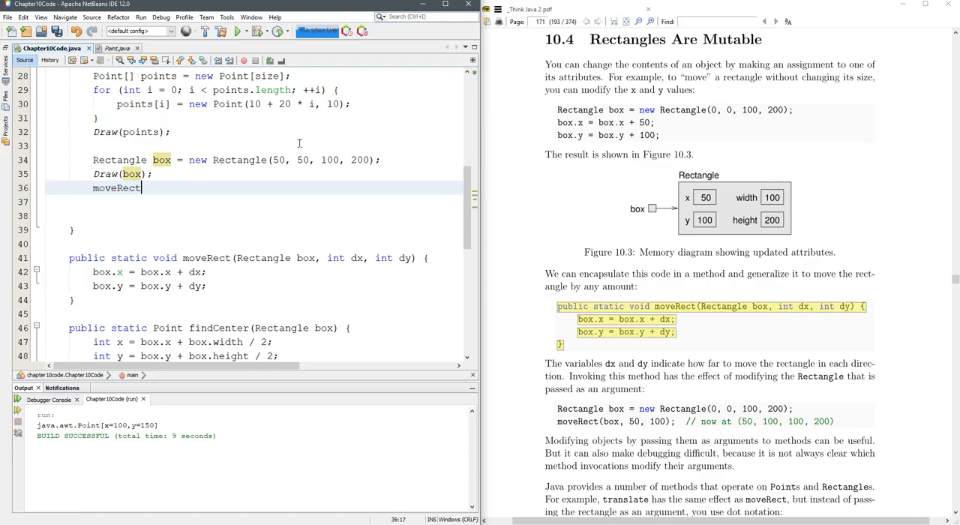
pyautogui.write('(box,')
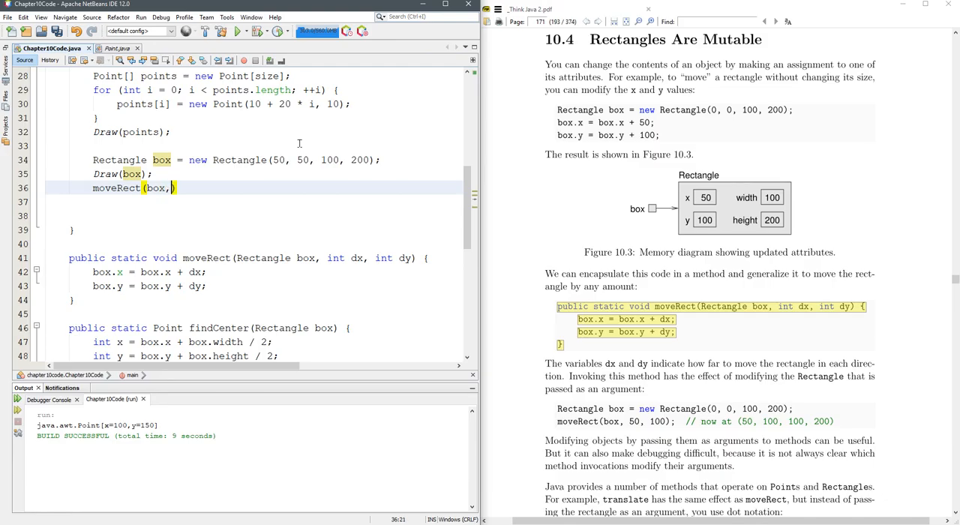
pyautogui.write('10')
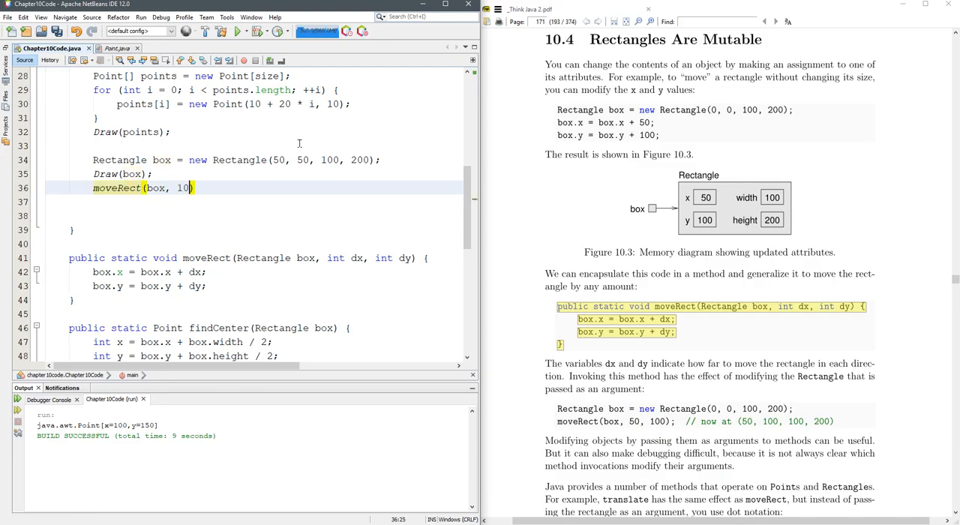
pyautogui.write(',20')
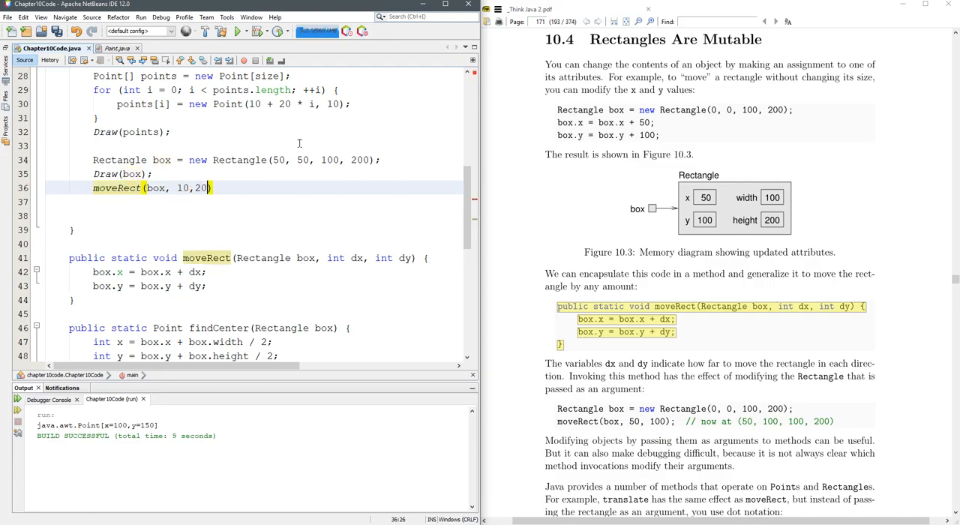
pyautogui.write(';')
pyautogui.click(255, 203)
pyautogui.write('Draw(box);')
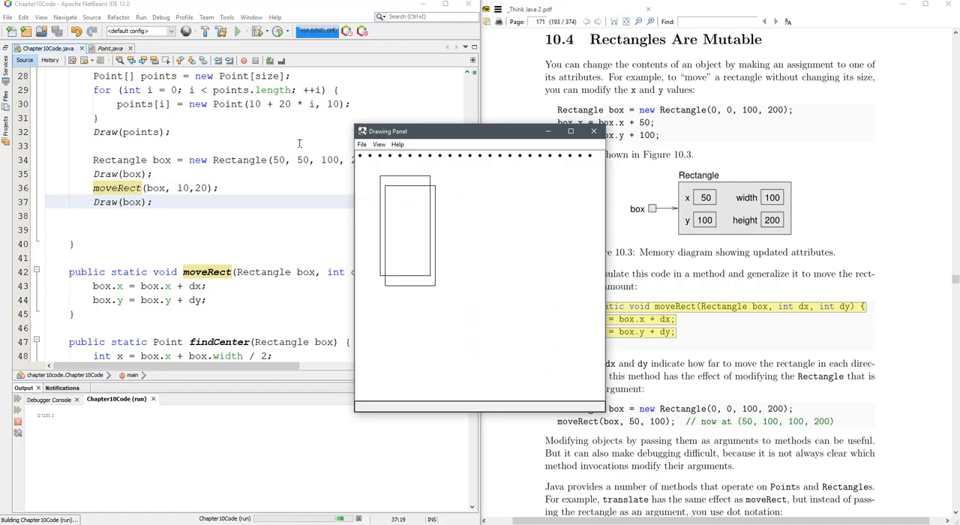
pyautogui.moveTo(594, 132)
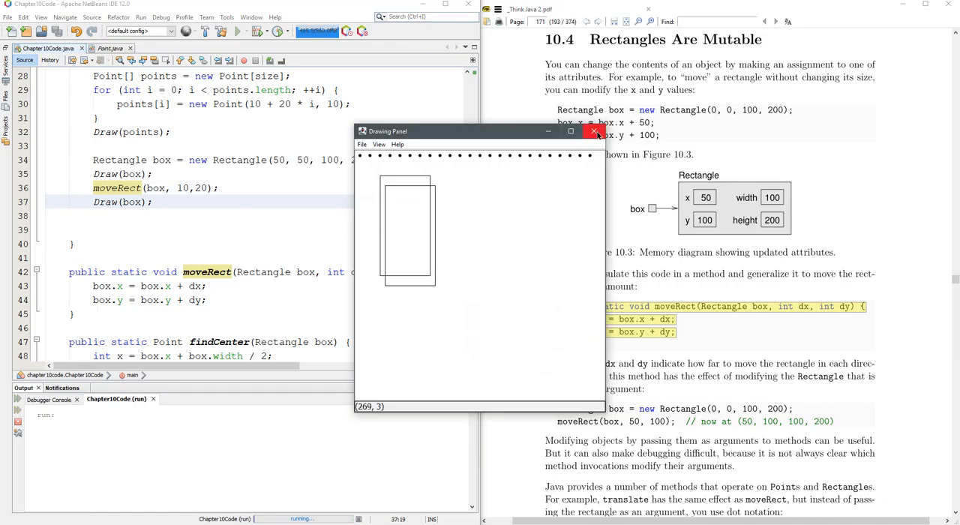
# Step: Close the Drawing Panel and write for (int i=0; i<400; ++i) { around the draw and move calls
pyautogui.click(594, 132)
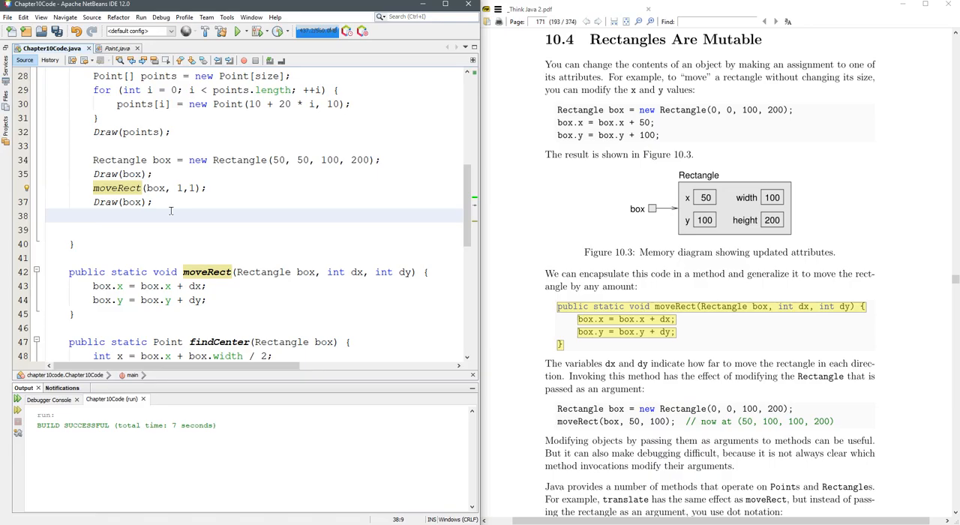
pyautogui.write('for')
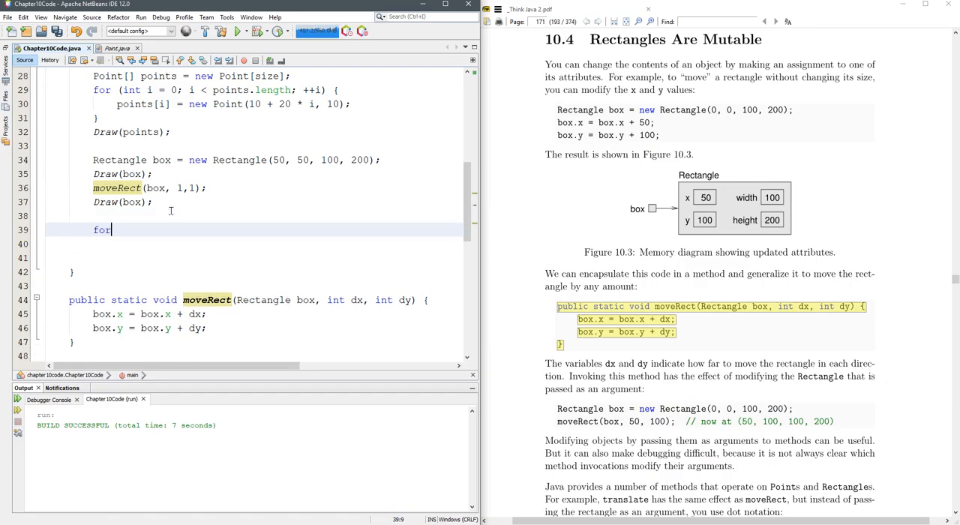
pyautogui.write('( int')
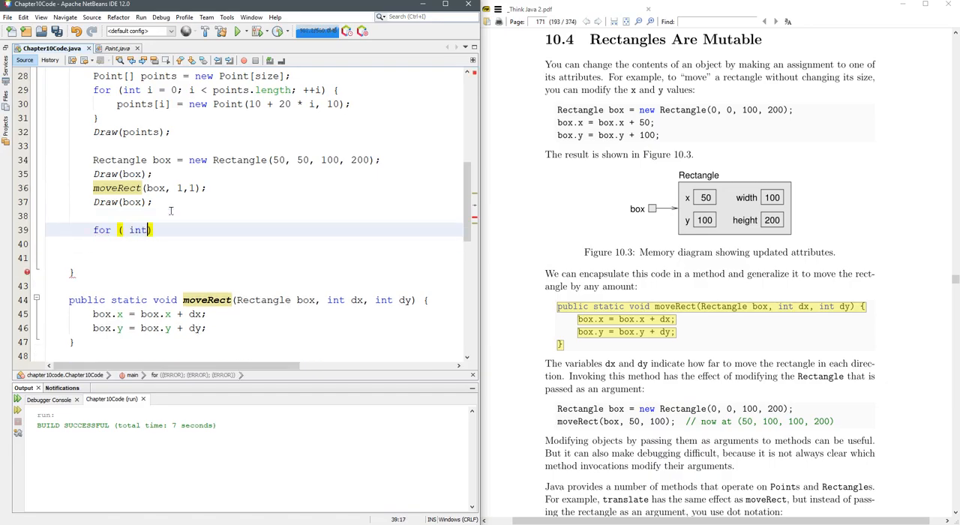
pyautogui.write('i=0')
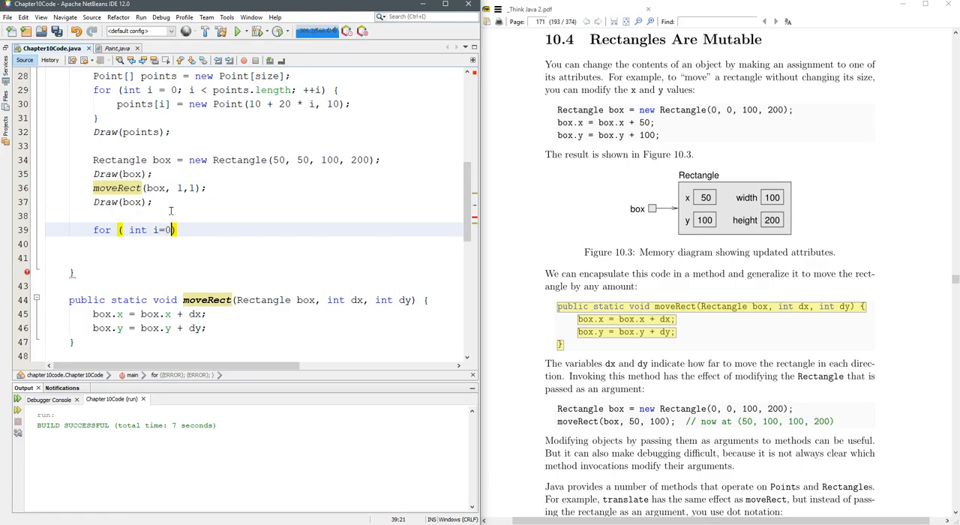
pyautogui.write('; i<')
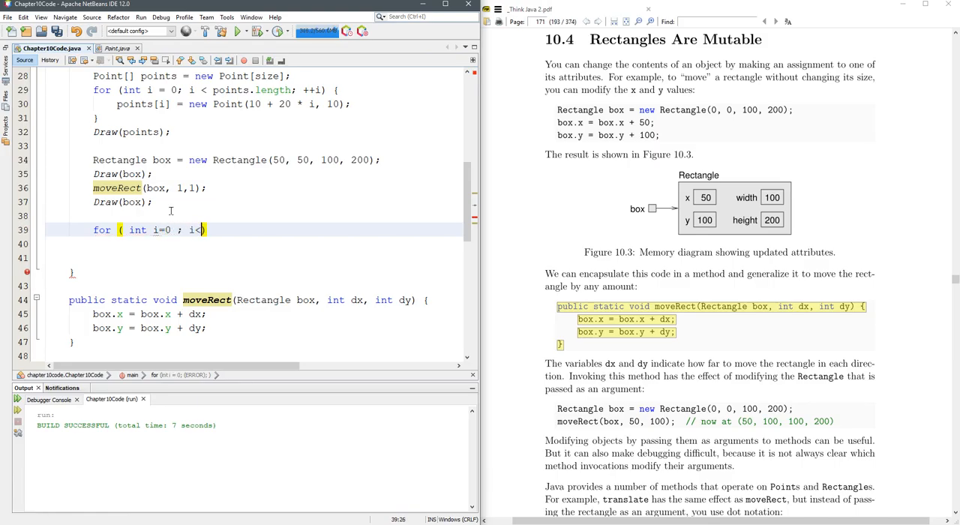
pyautogui.write('400')
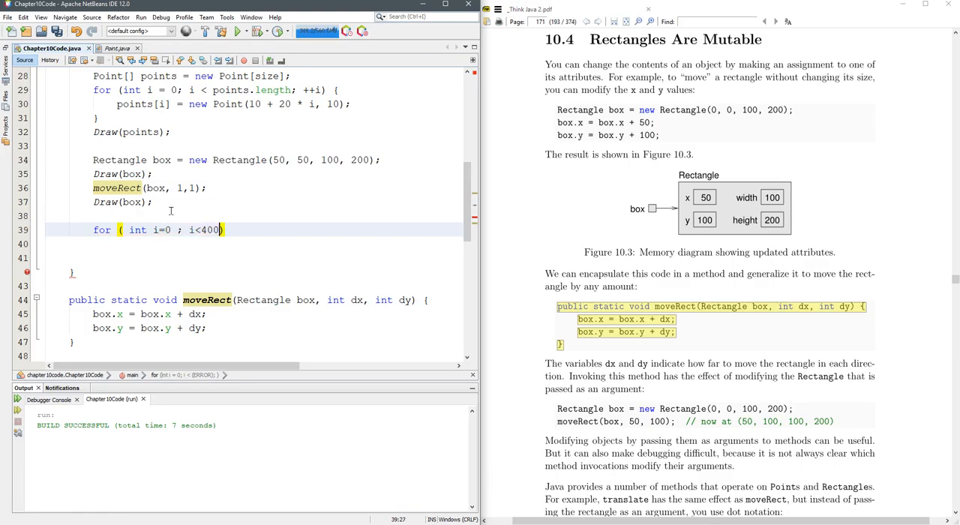
pyautogui.write(';')
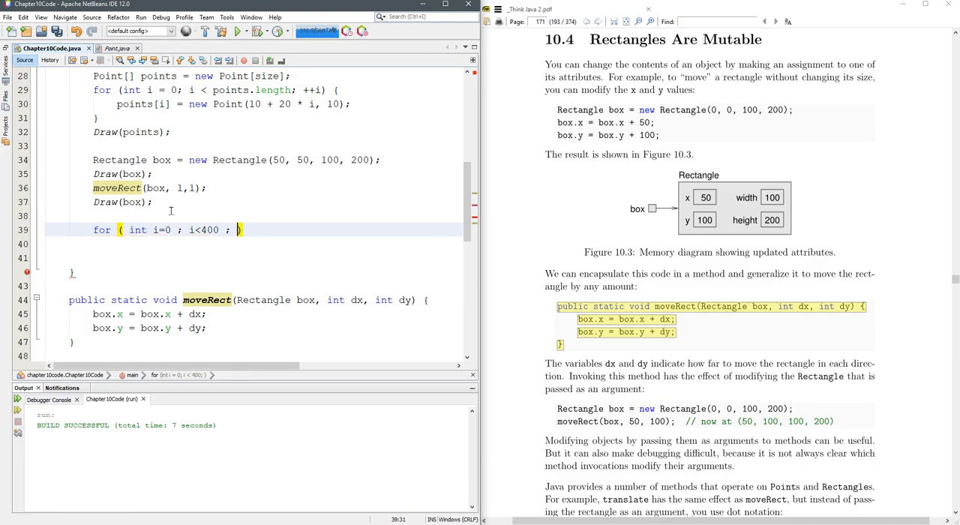
pyautogui.write('++')
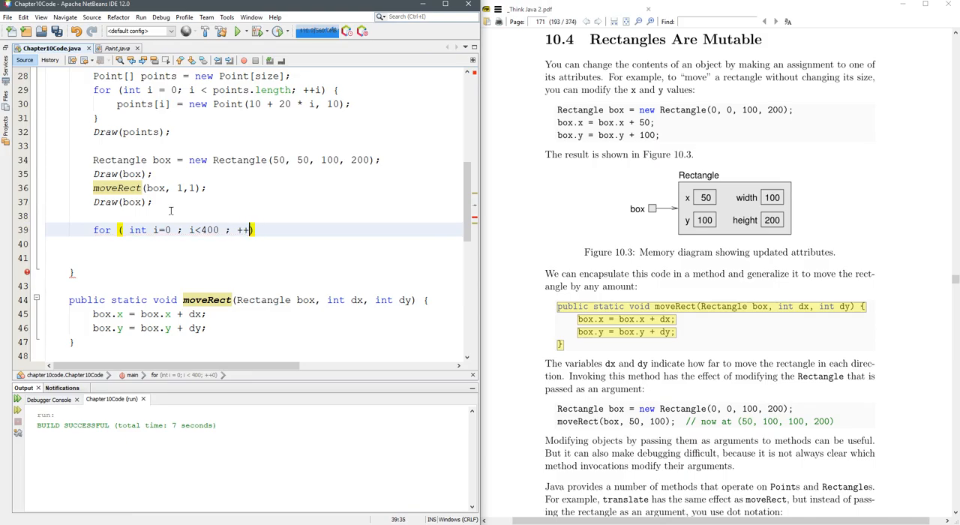
pyautogui.write('i)')
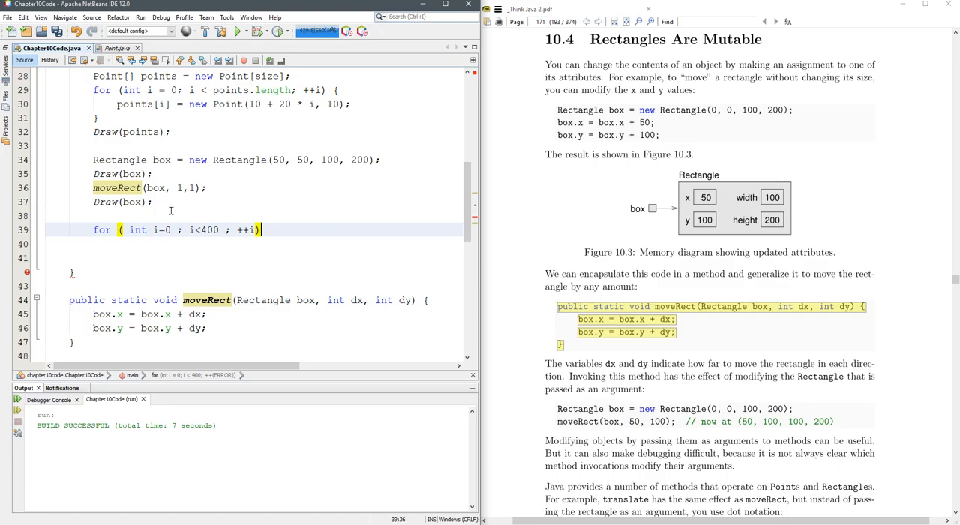
pyautogui.write('{')
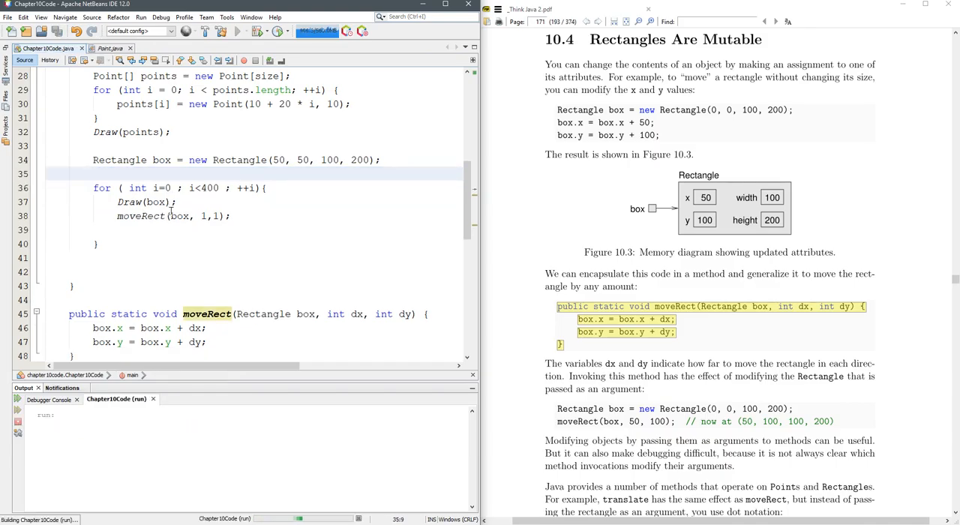
pyautogui.click(237, 30)
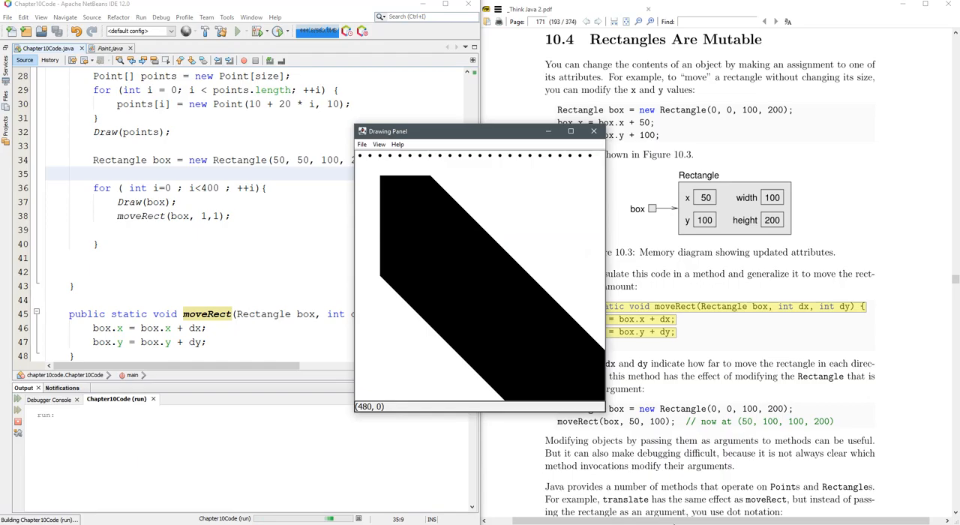
pyautogui.moveTo(553, 383)
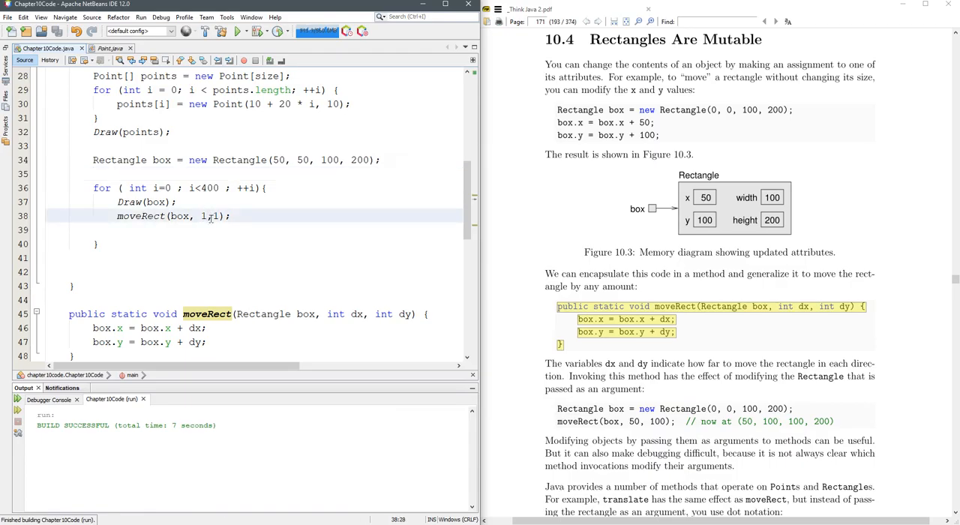
# Step: Add panel.sleep(10); to the loop body via code completion
pyautogui.write('2, 2')
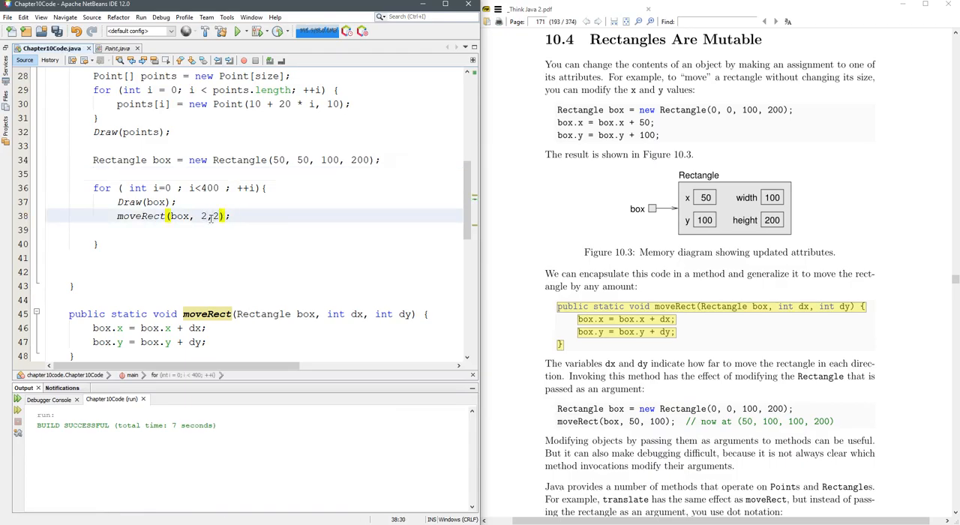
pyautogui.write('p')
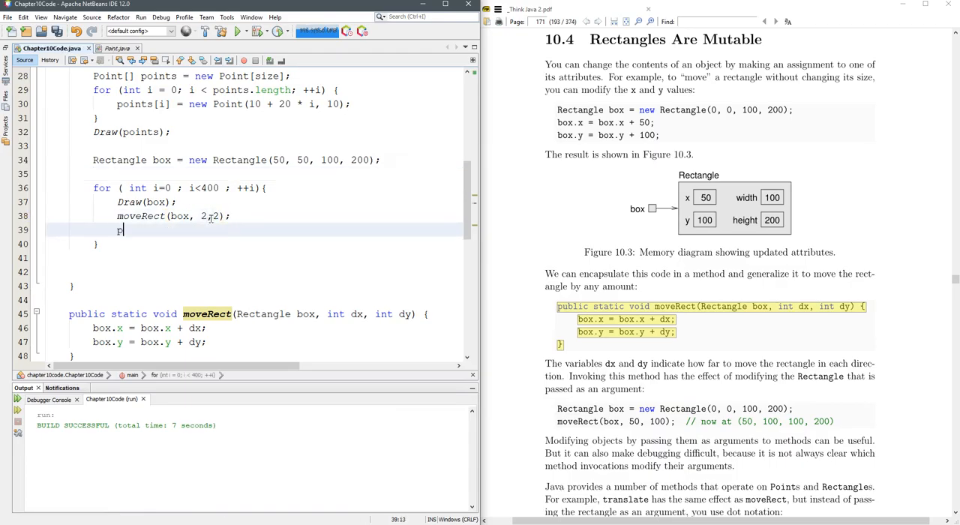
pyautogui.write('.a')
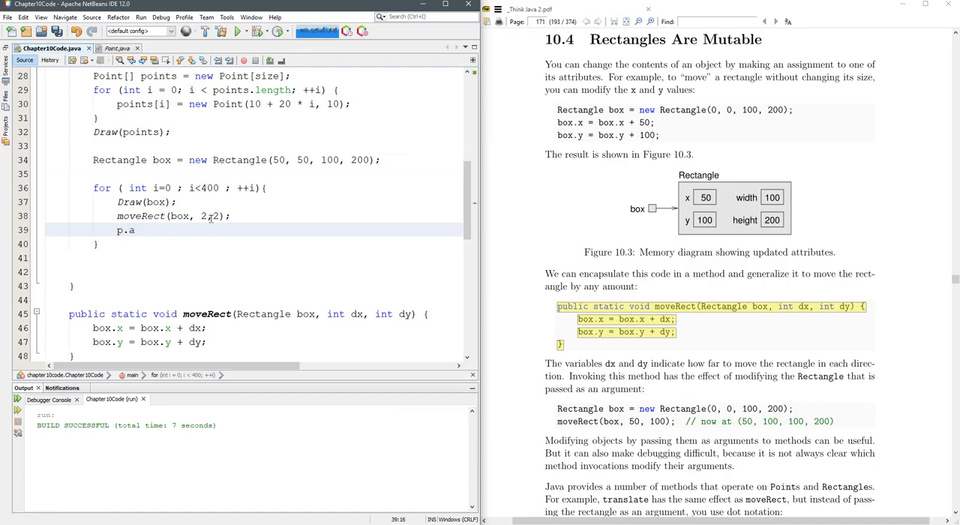
pyautogui.write('anel')
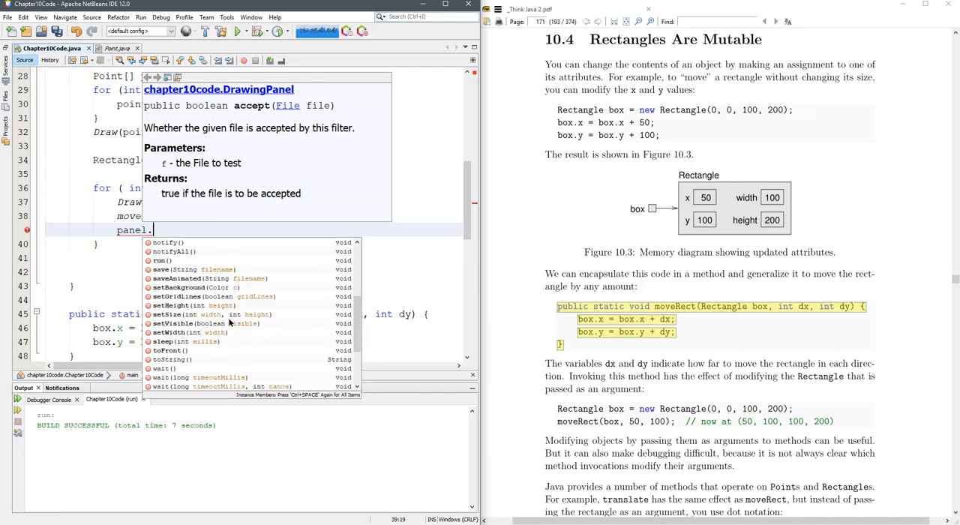
pyautogui.scroll(-3)
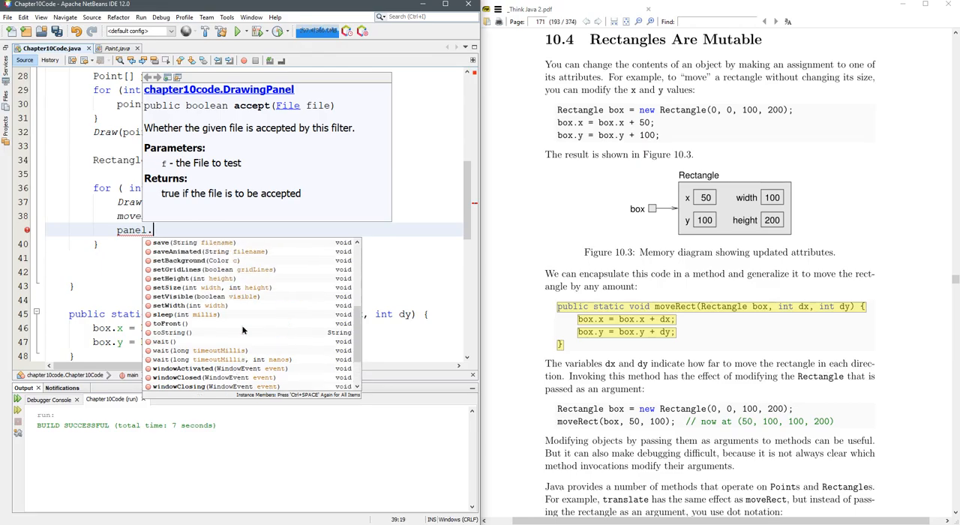
pyautogui.click(162, 342)
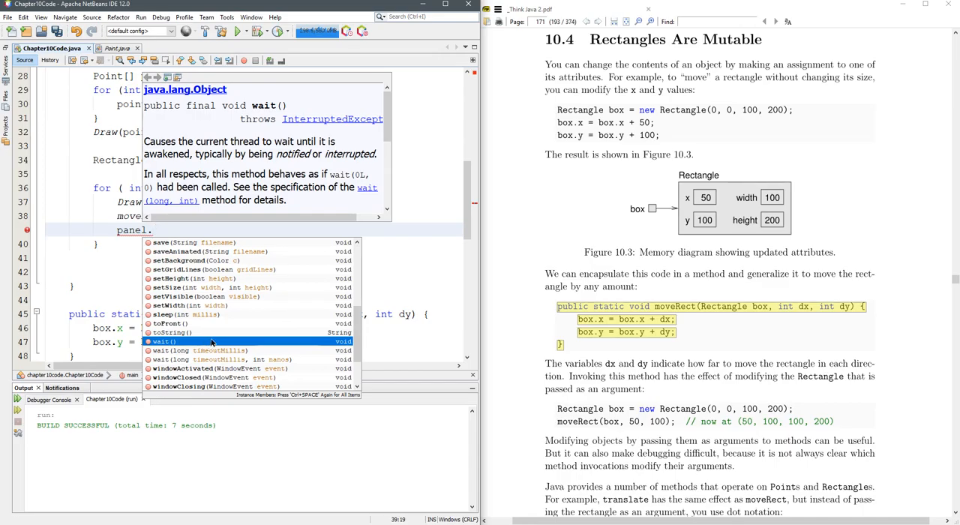
pyautogui.click(186, 314)
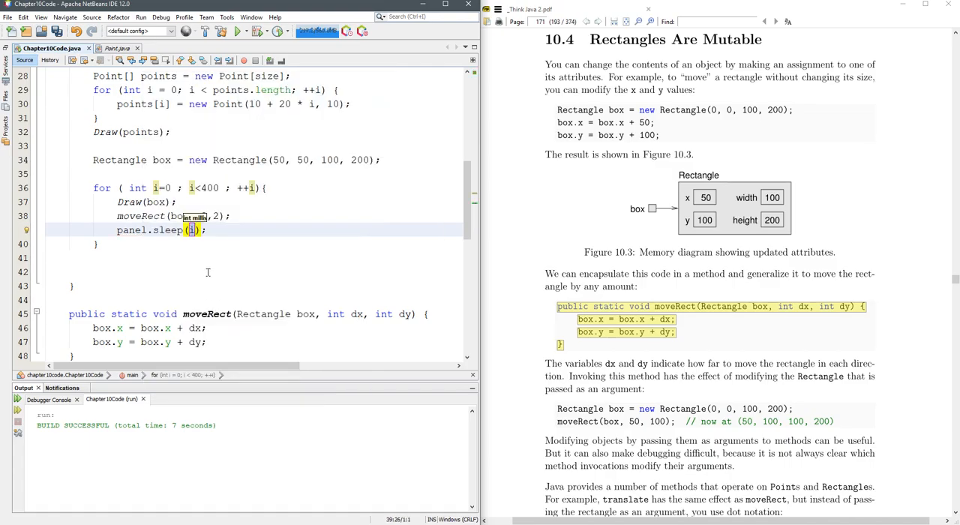
pyautogui.write('10')
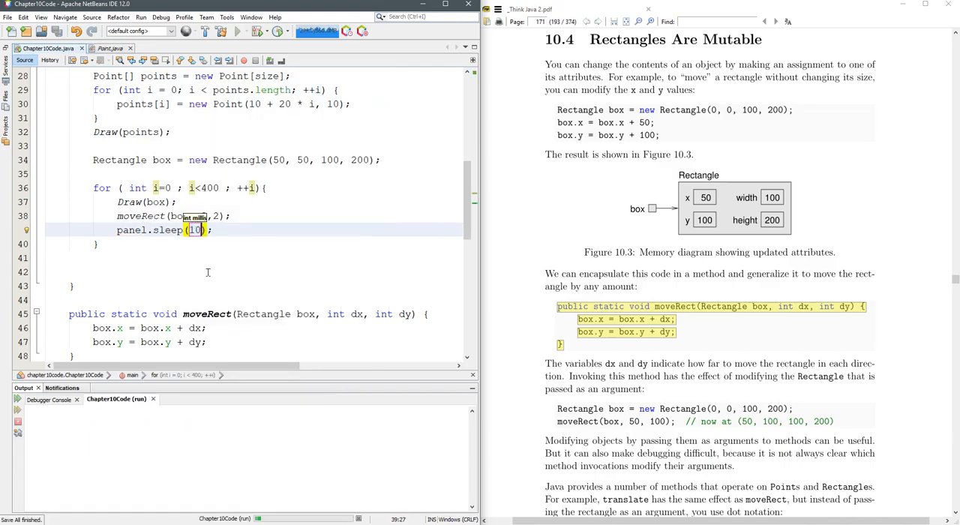
# Step: Change the moveRect step amounts to (box,3,3) and position for the next statement
pyautogui.click(237, 30)
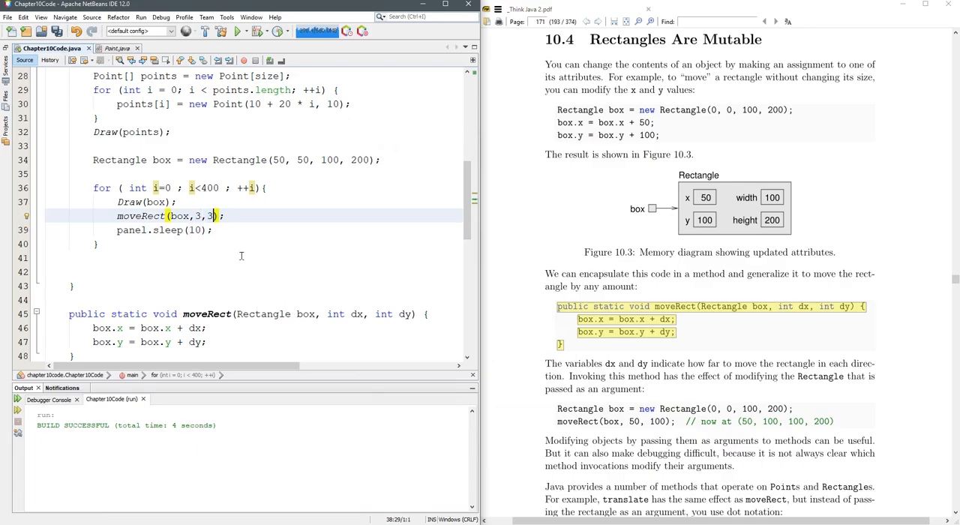
pyautogui.click(237, 30)
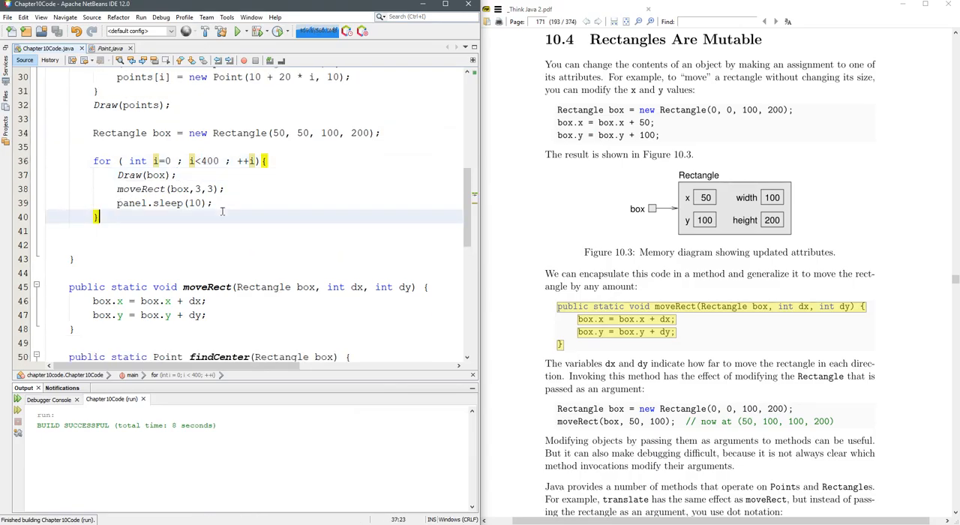
# Step: Add panel.clear(); after the pause and run the program to watch the rectangle
pyautogui.write('panel.clear();')
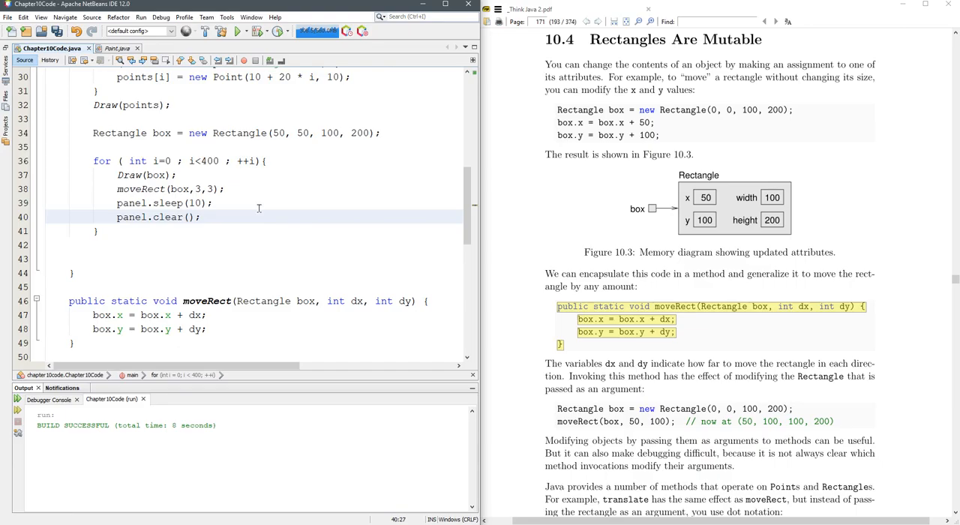
pyautogui.click(237, 30)
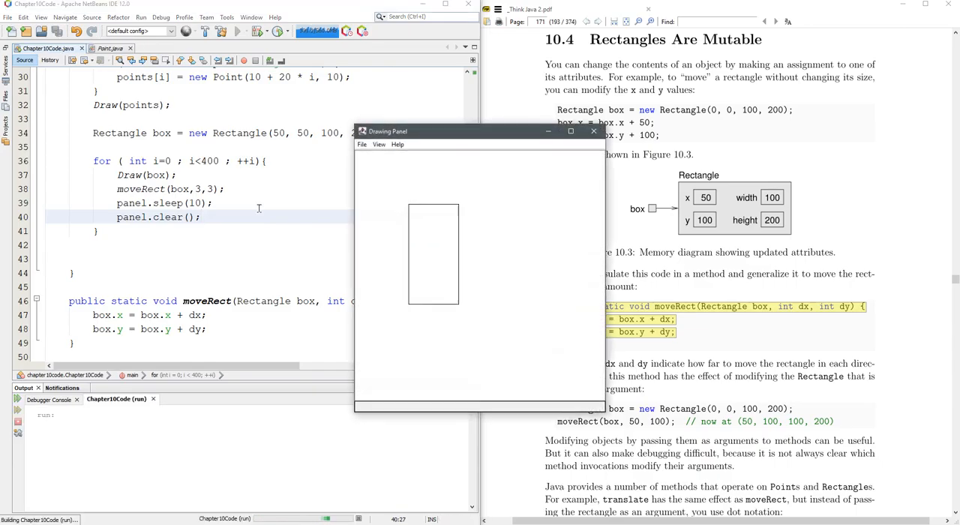
pyautogui.moveTo(579, 153)
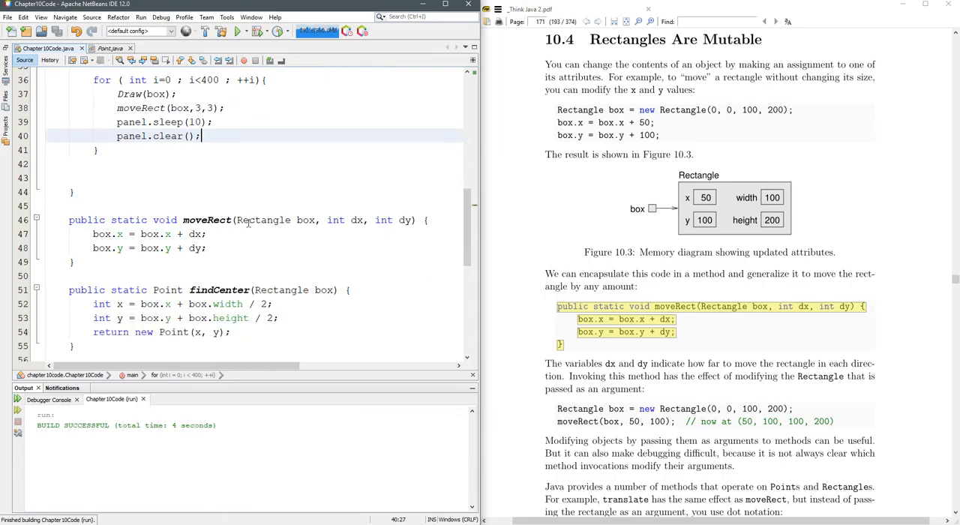
# Step: Rename the second Draw(Rectangle) method to Erase
pyautogui.scroll(-3)
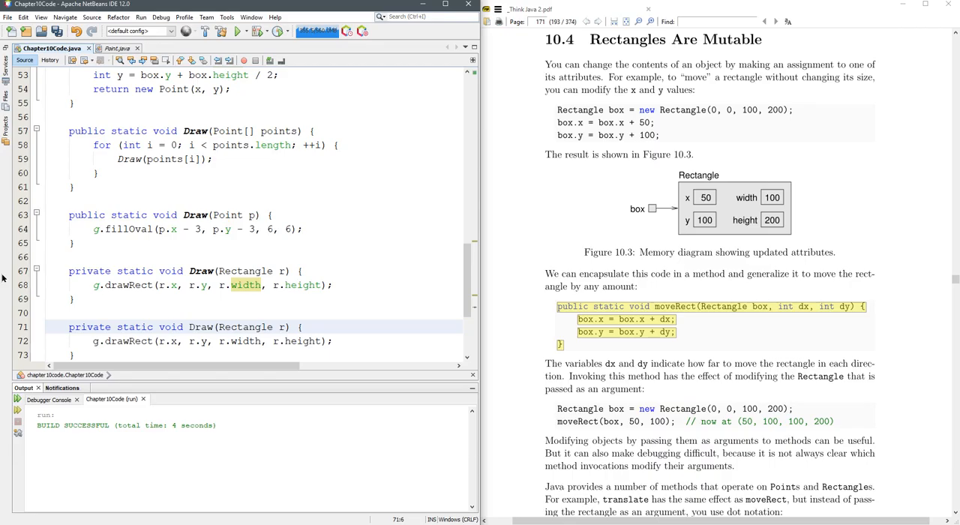
pyautogui.doubleClick(201, 327)
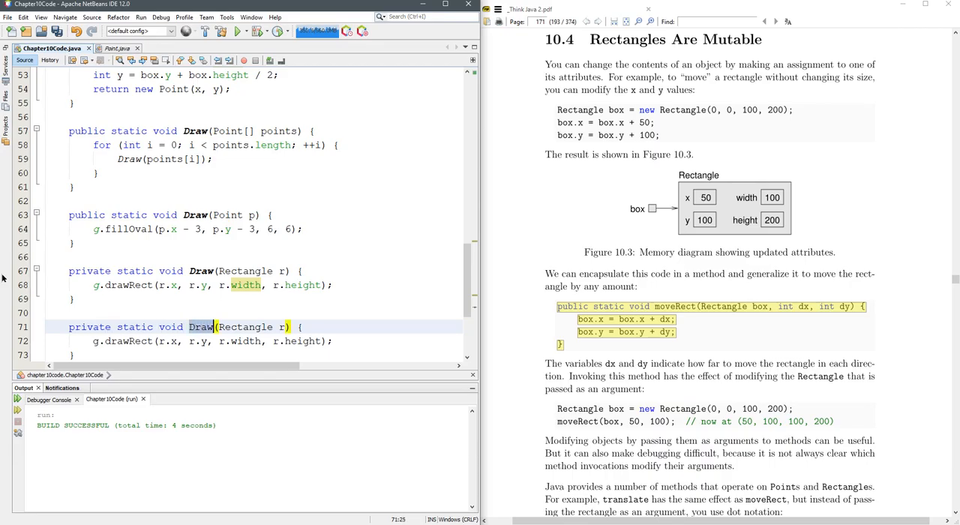
pyautogui.write('Erase')
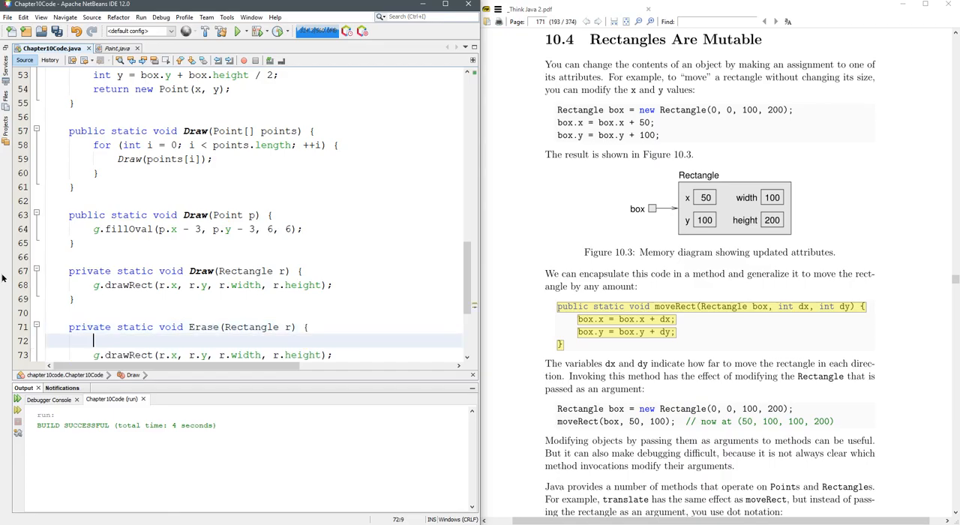
# Step: Save the color with Color c = g.getColor(), draw in Color.WHITE, then restore with g.setColor(c)
pyautogui.write('Co')
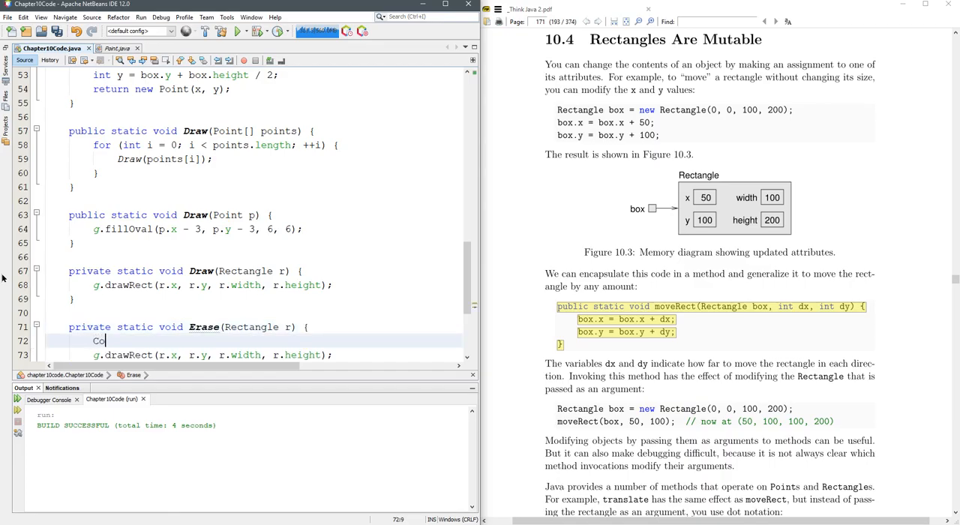
pyautogui.write('Color c =')
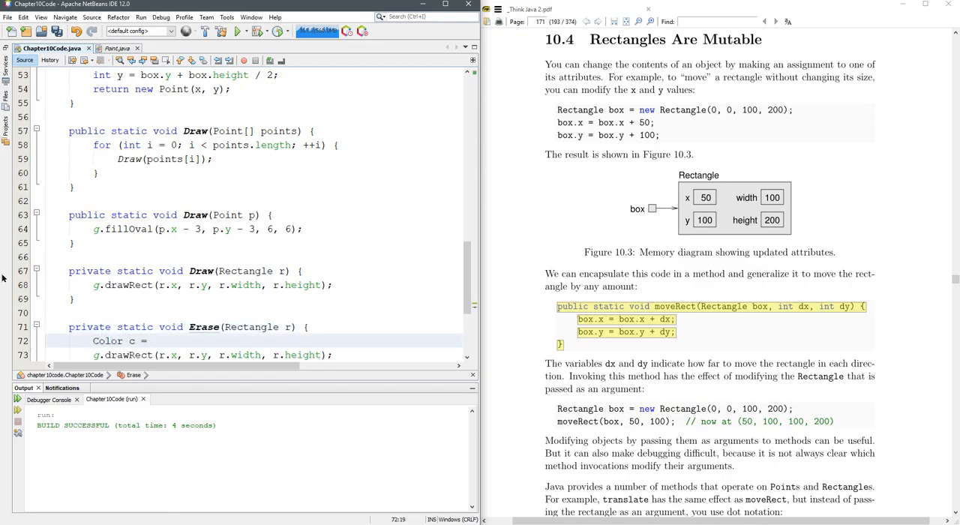
pyautogui.write('g.getColor();')
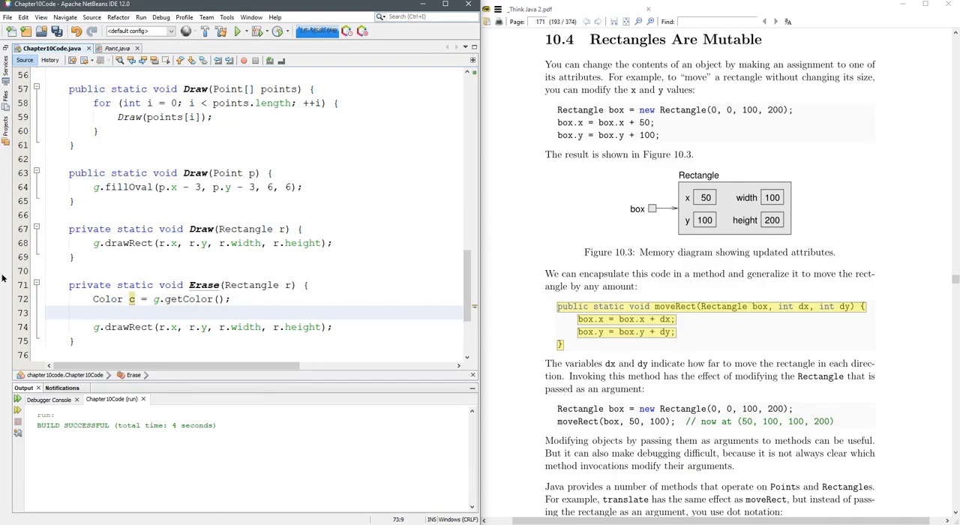
pyautogui.write('p.')
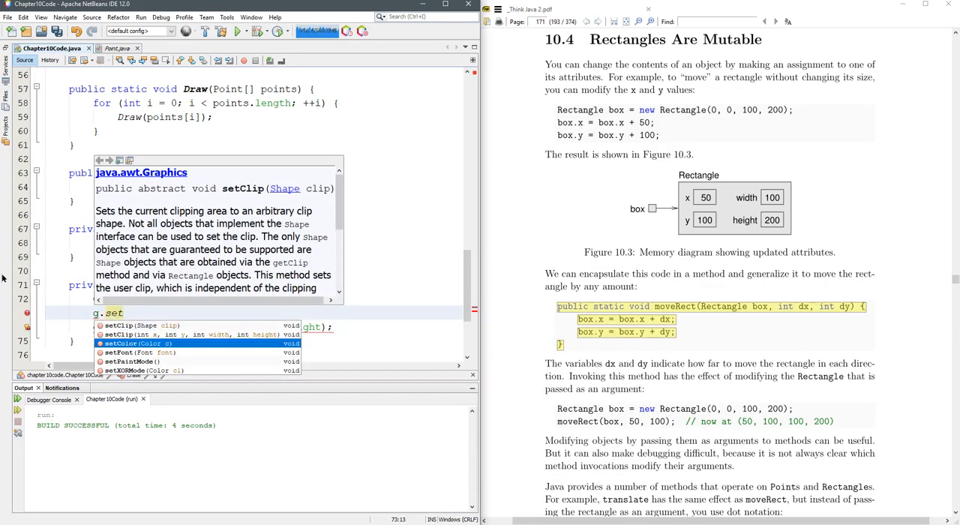
pyautogui.write('t')
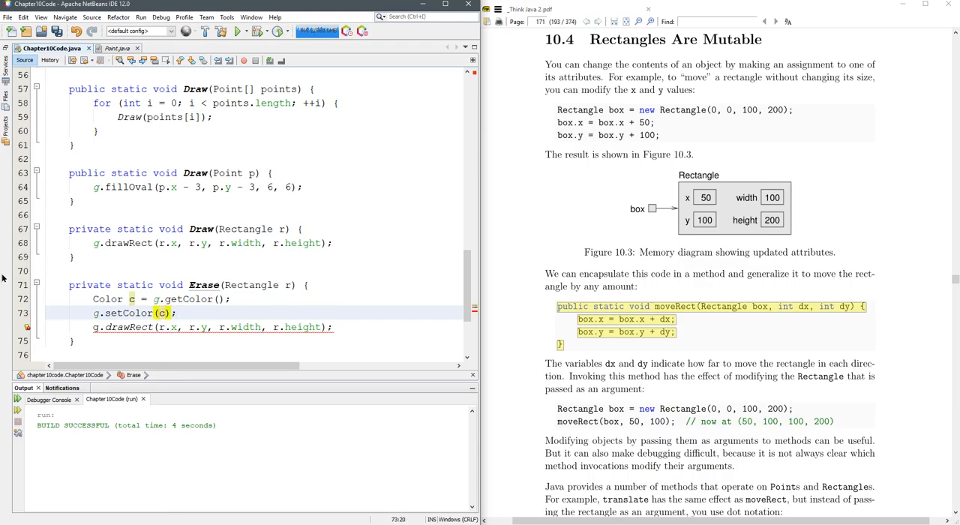
pyautogui.write('Color.WHITE')
pyautogui.write('g.setColor(Colo);')
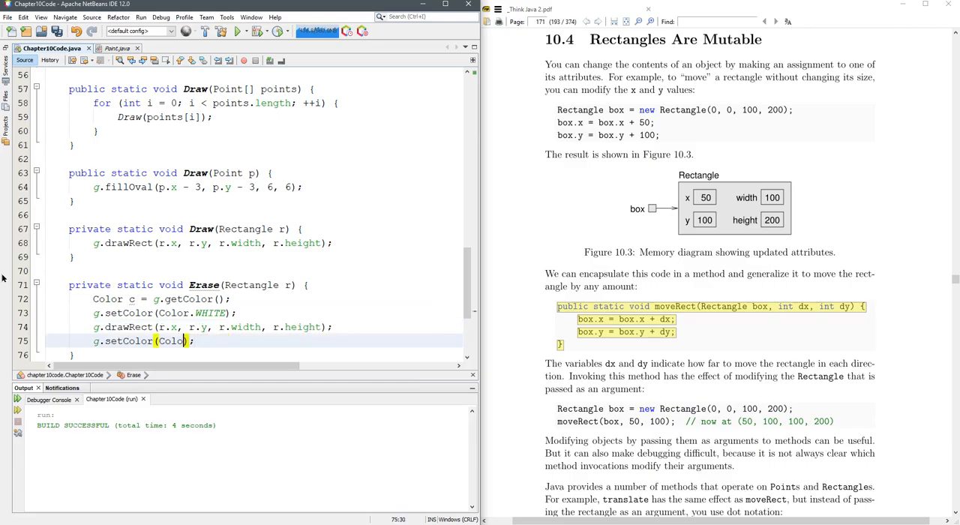
pyautogui.write('c')
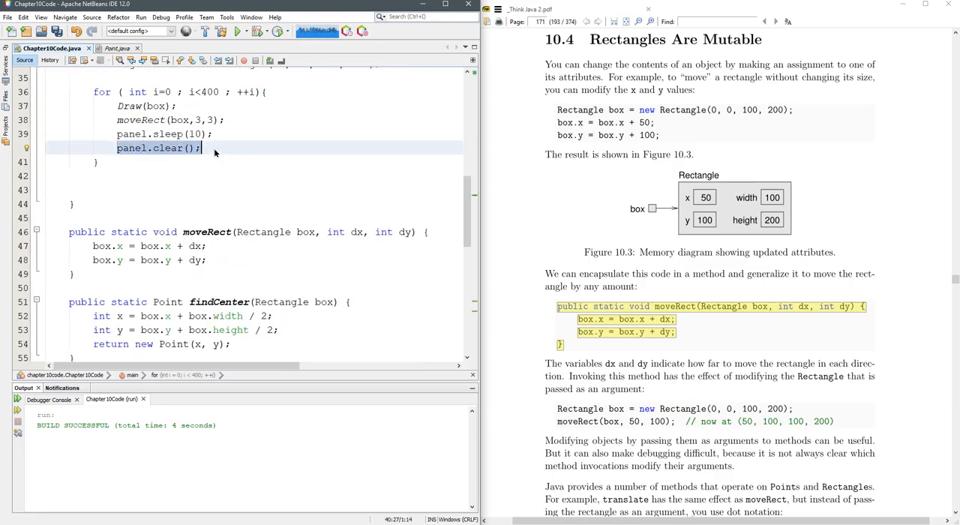
# Step: Replace panel.clear() with Erase(box); and set moveRect to (box,1,3) below it
pyautogui.write('Er')
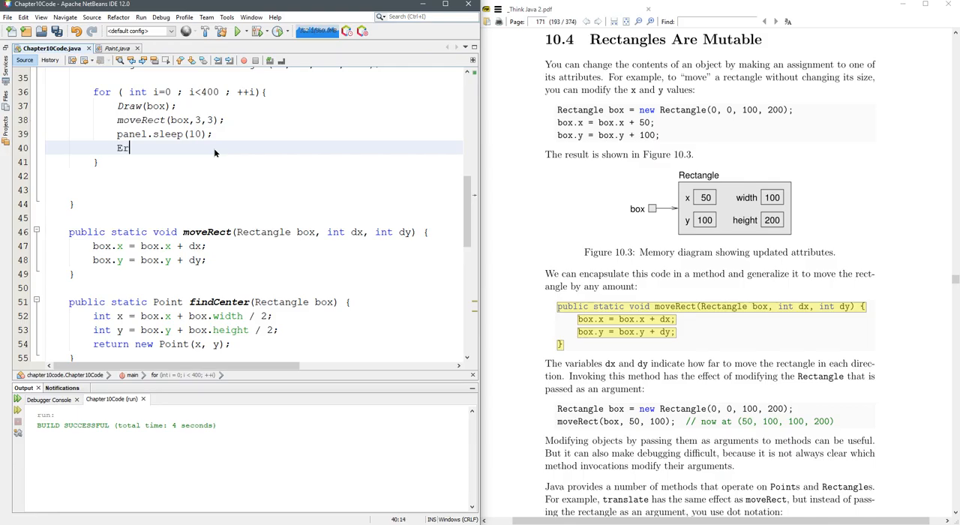
pyautogui.write('ase()')
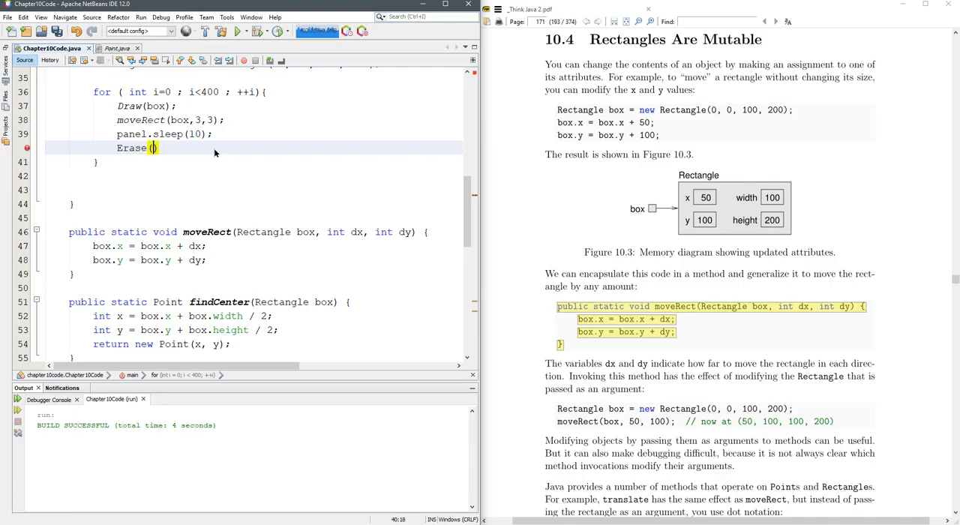
pyautogui.write('box);')
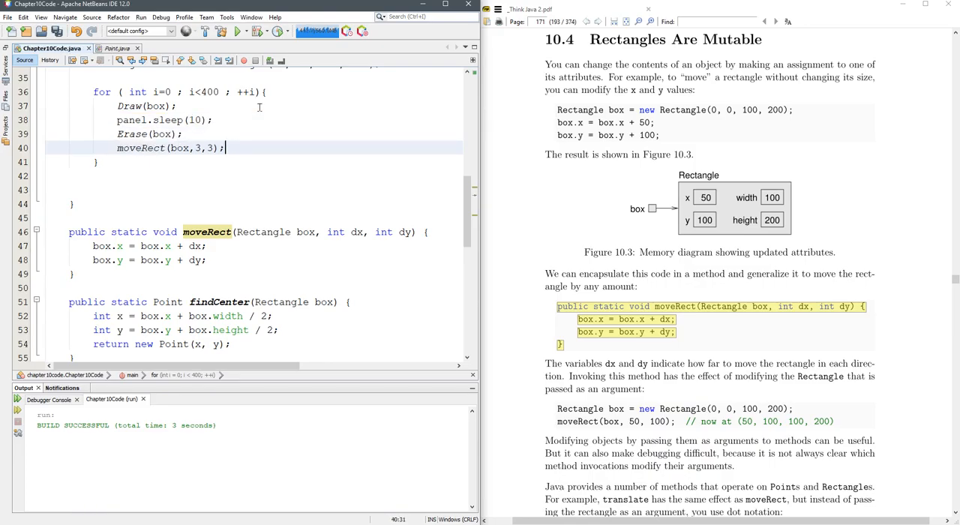
pyautogui.click(132, 134)
pyautogui.write('1')
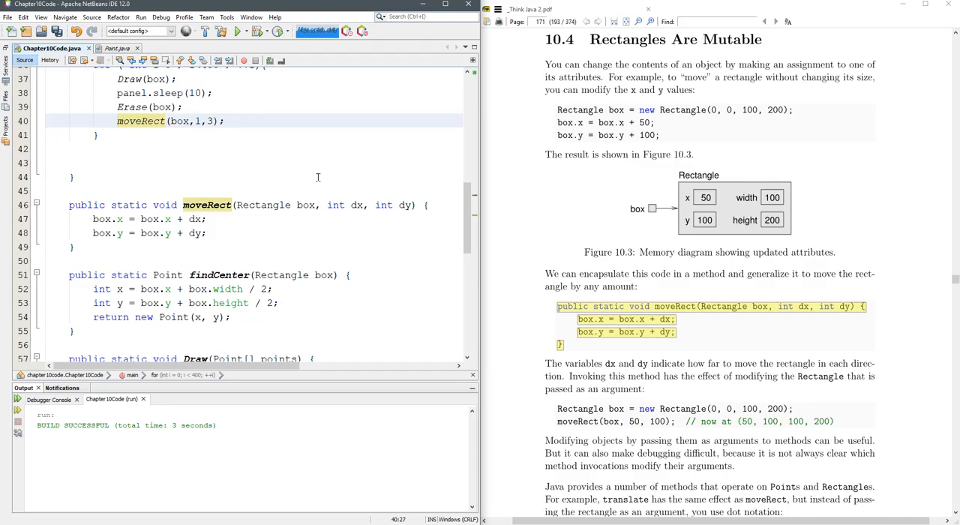
# Step: Cut the loop to 100 steps and add a second 100-step loop moving the box by 1 and -3
pyautogui.click(239, 30)
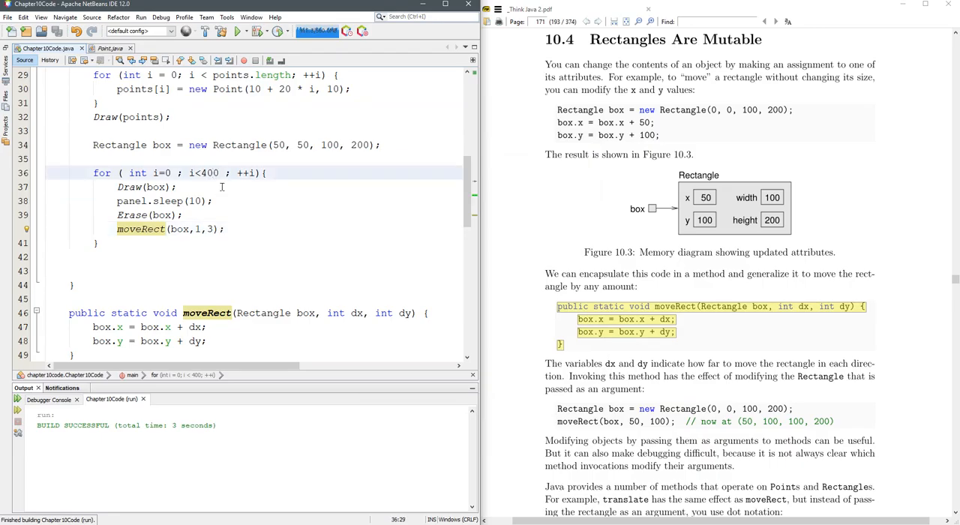
pyautogui.write('20')
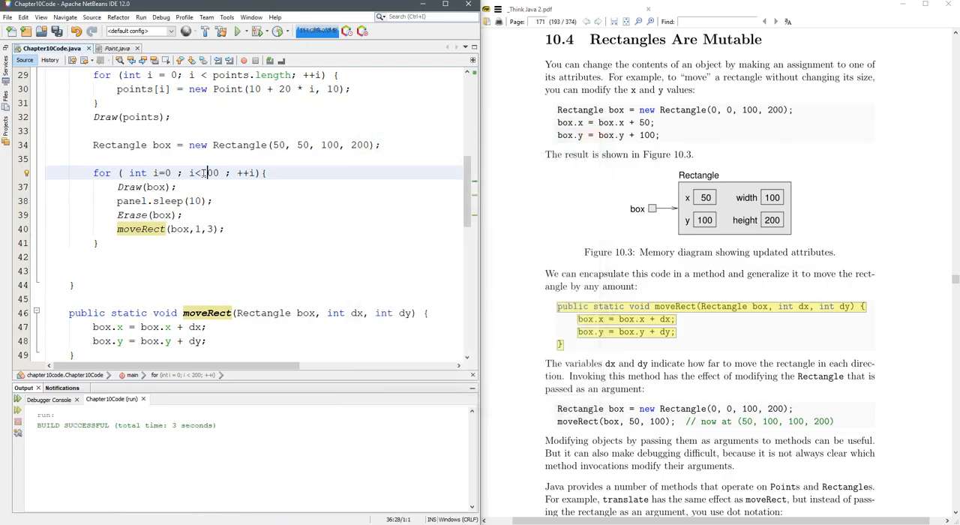
pyautogui.click(237, 30)
pyautogui.write('1')
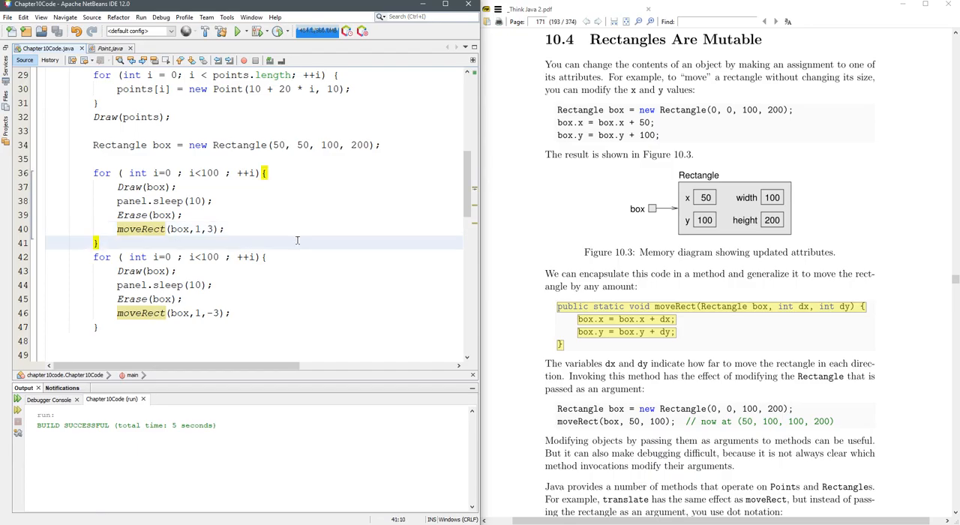
pyautogui.scroll(-3)
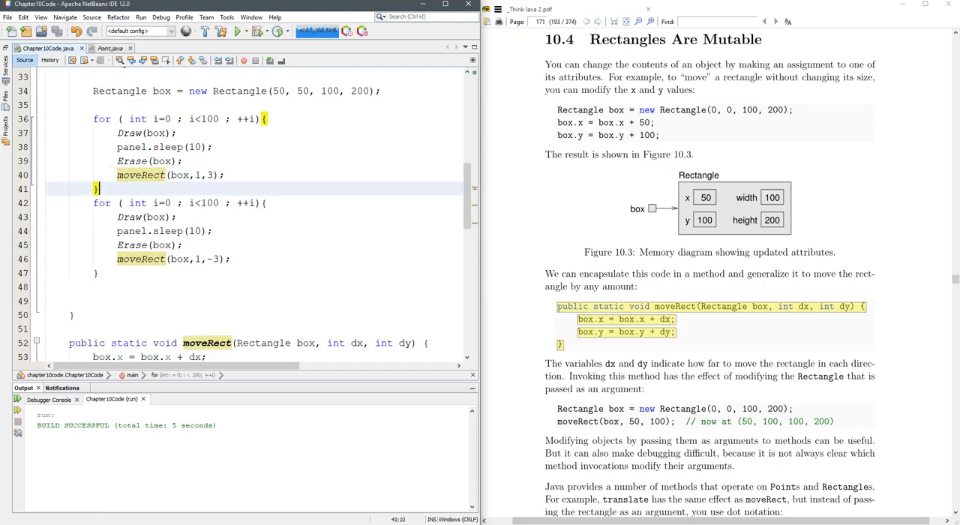